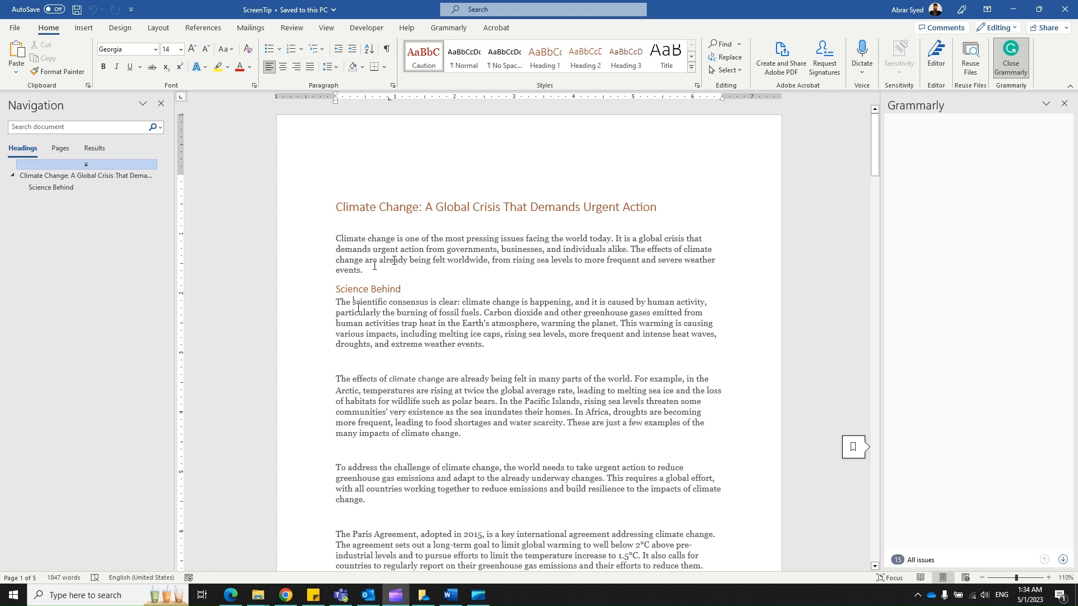
# Step: Select the words 'Climate change' in the first paragraph and bring up their context menu
pyautogui.click(336, 179)
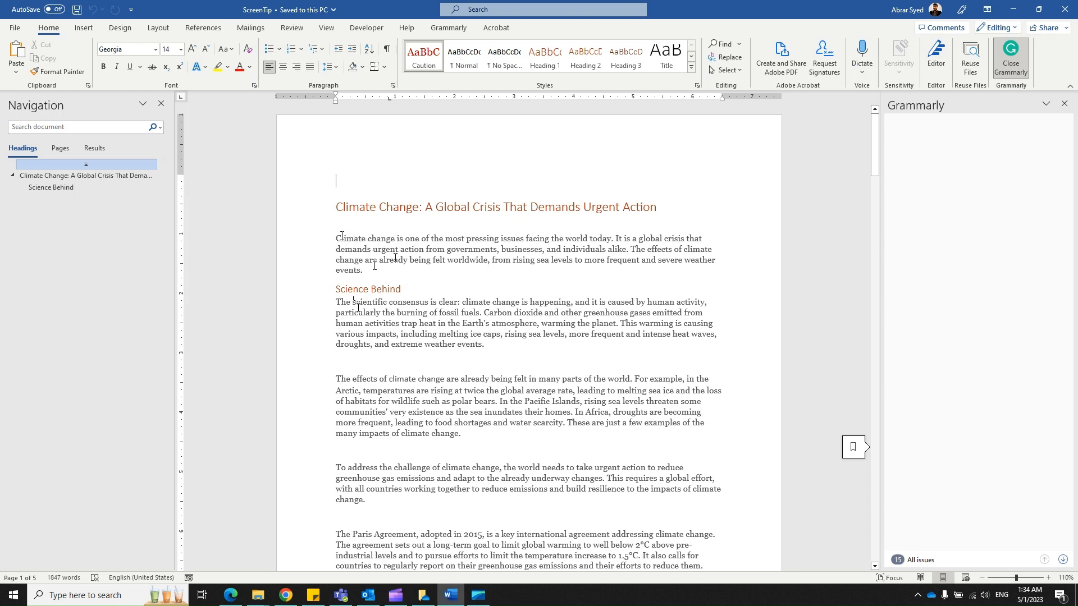
pyautogui.doubleClick(351, 238)
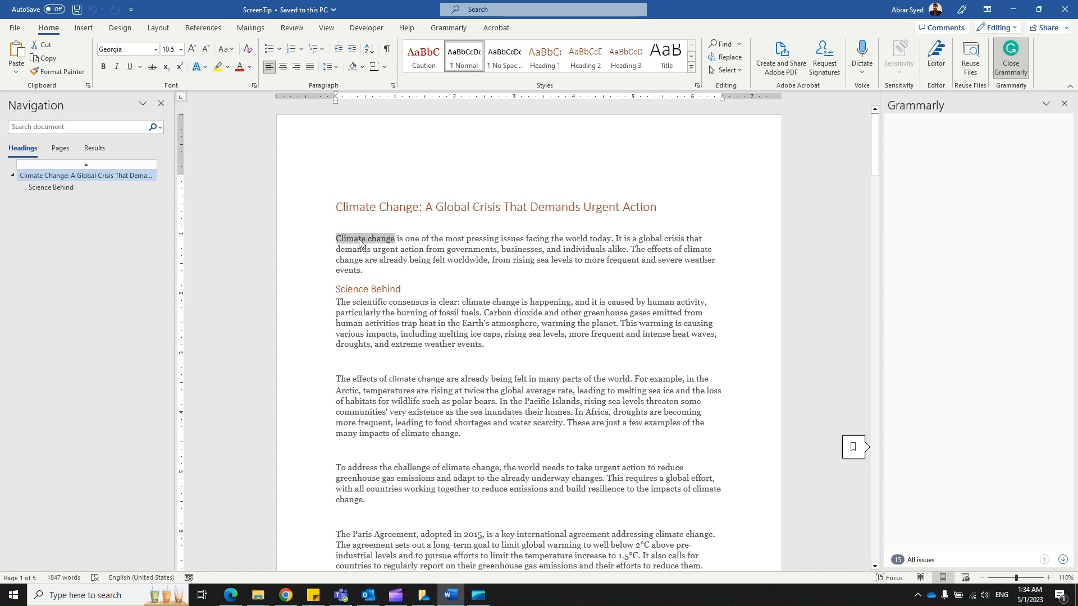
pyautogui.doubleClick(363, 238)
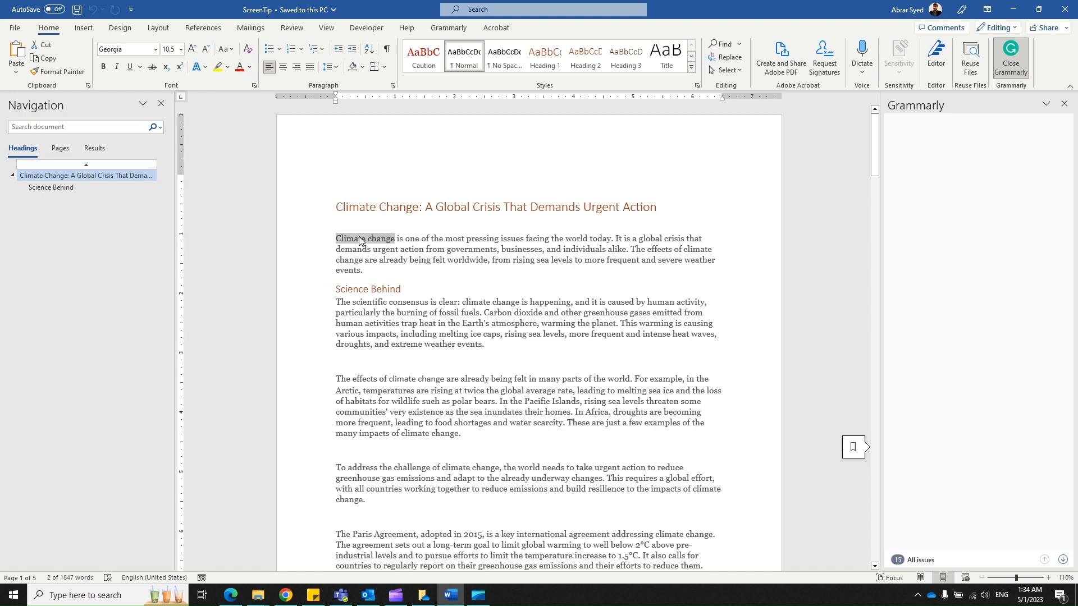
pyautogui.rightClick(364, 238)
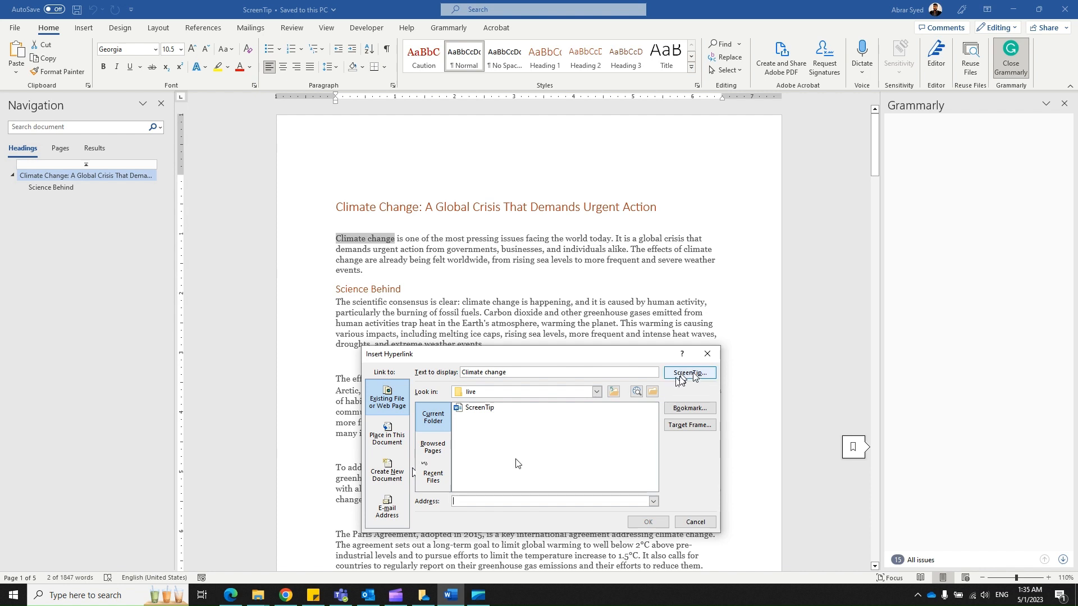
# Step: Enter the ScreenTip text 'Fllow the link to learn more' for the link
pyautogui.click(688, 373)
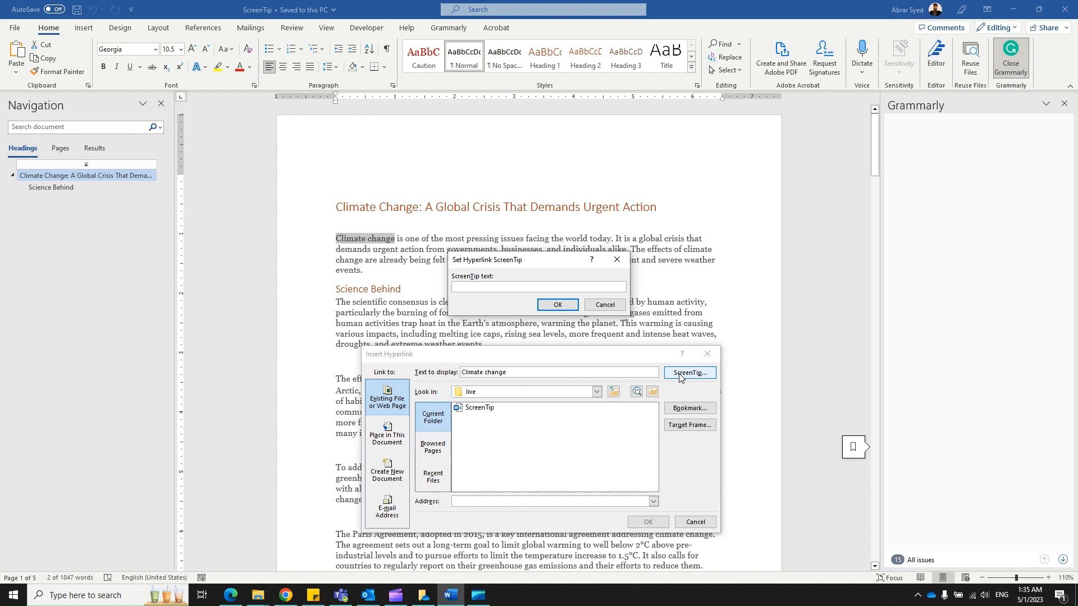
pyautogui.write('Fllow the')
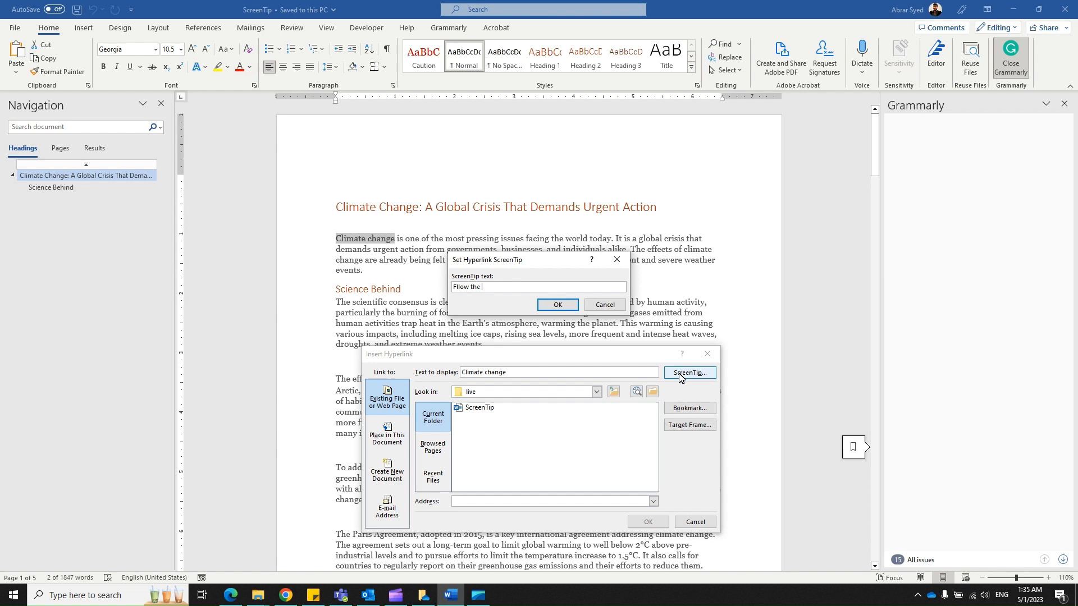
pyautogui.write('link to')
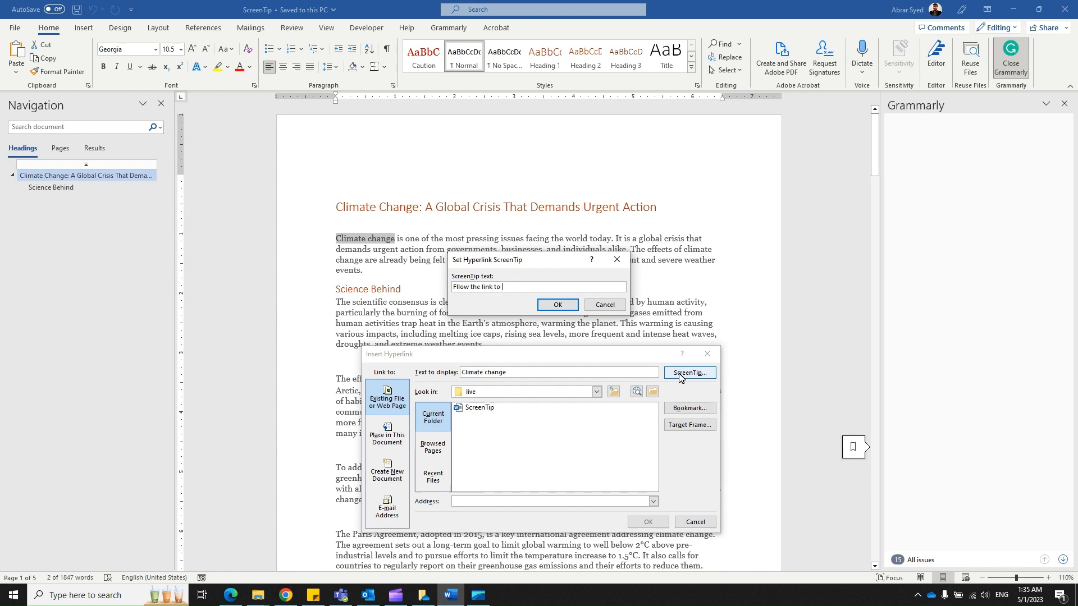
pyautogui.write('learn more')
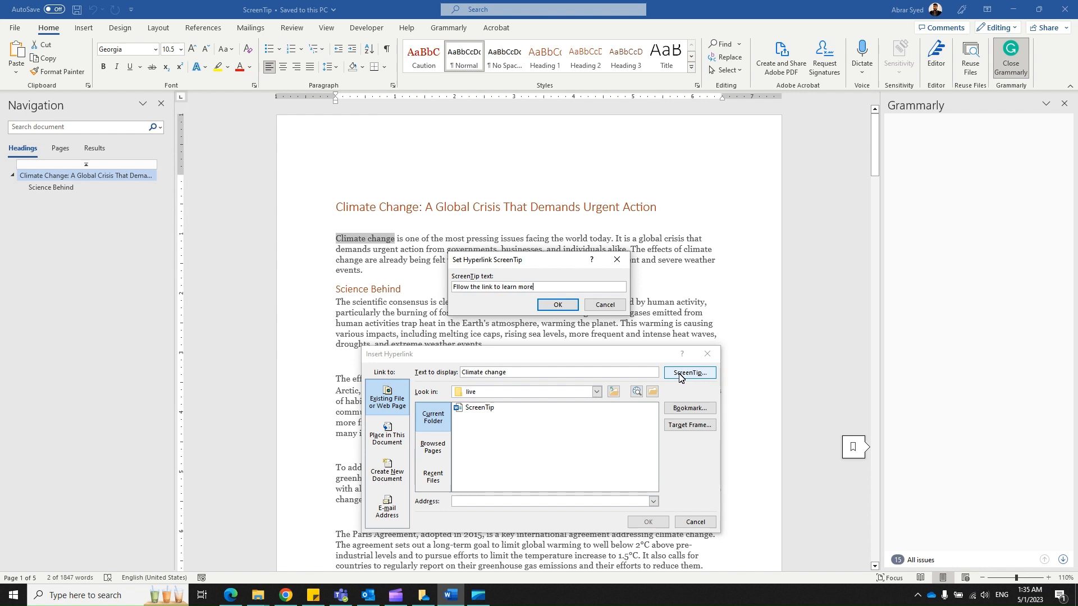
pyautogui.moveTo(689, 371)
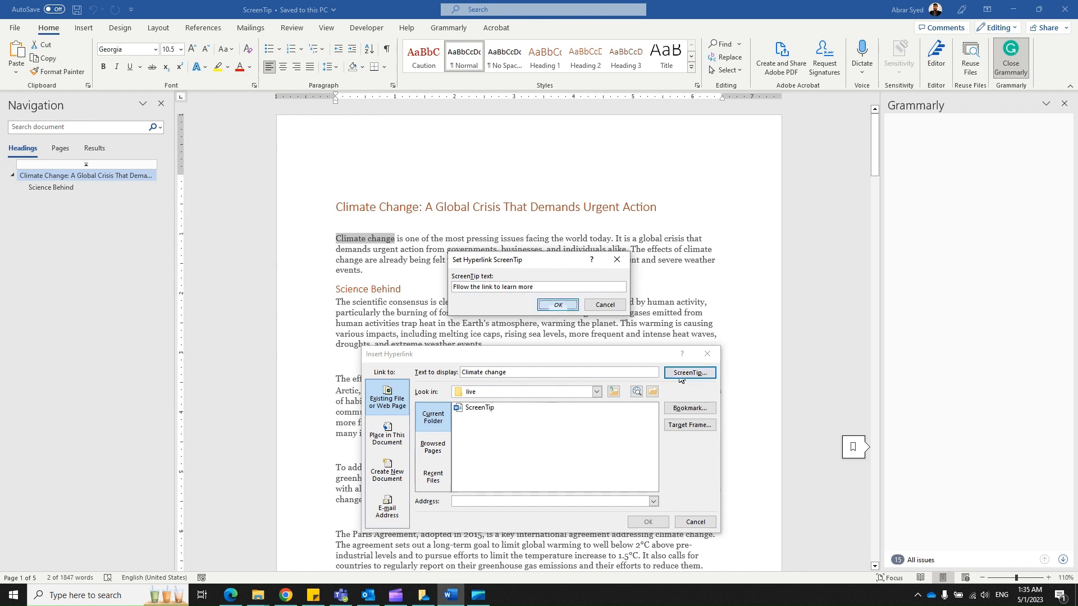
pyautogui.click(557, 304)
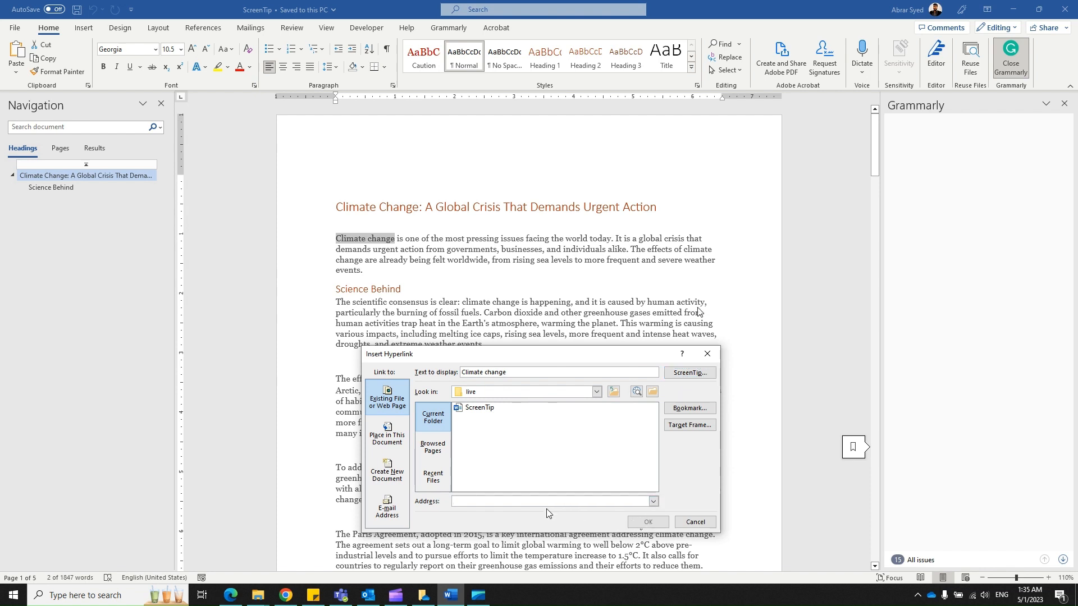
pyautogui.moveTo(508, 513)
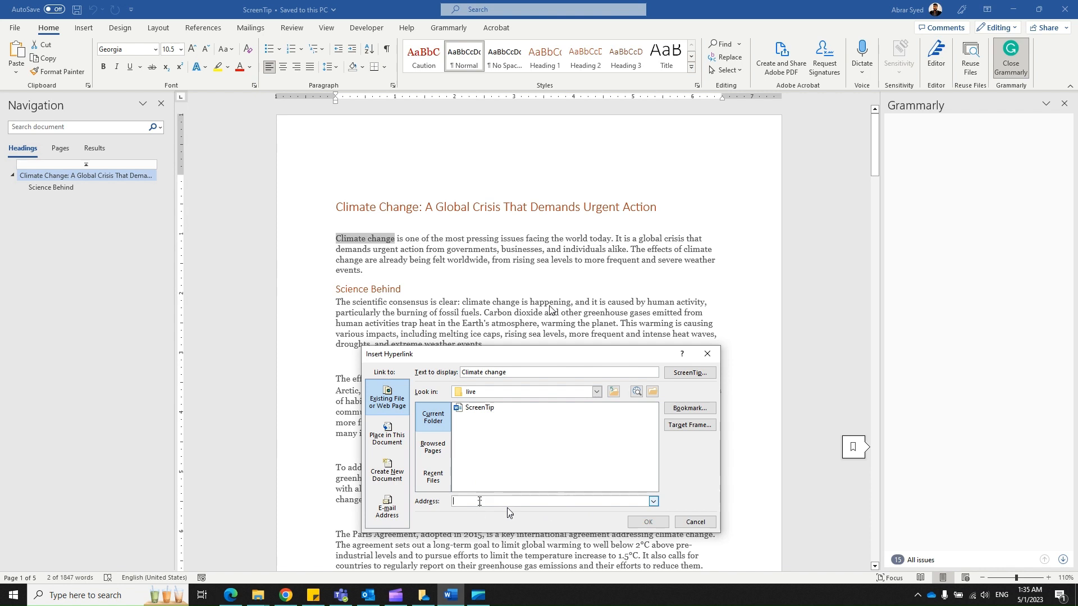
pyautogui.write('https://www.un.org/en/climatechange/what-is-climate-change')
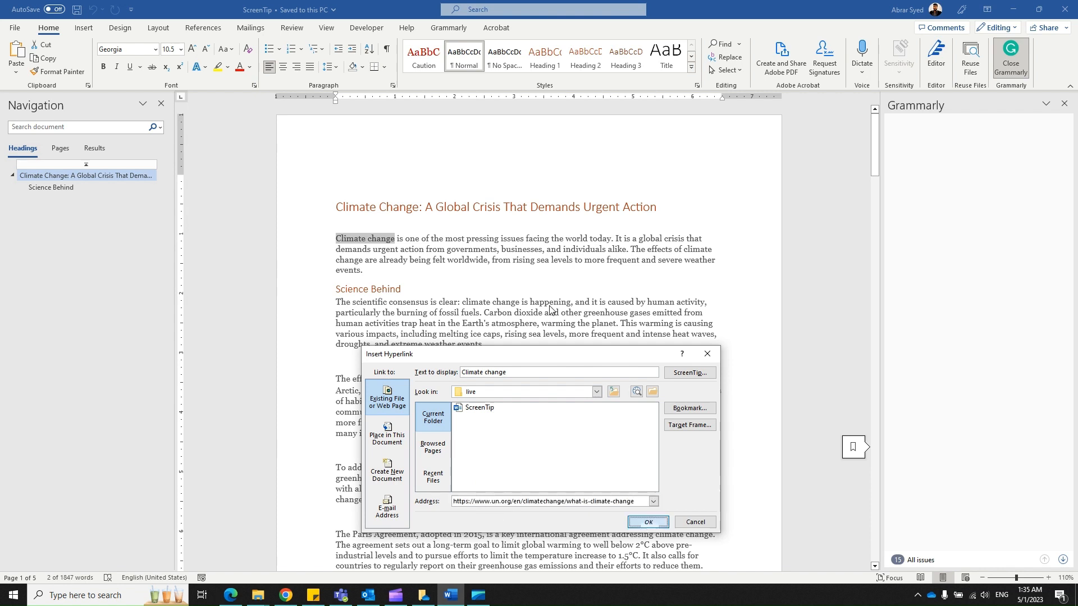
pyautogui.click(646, 522)
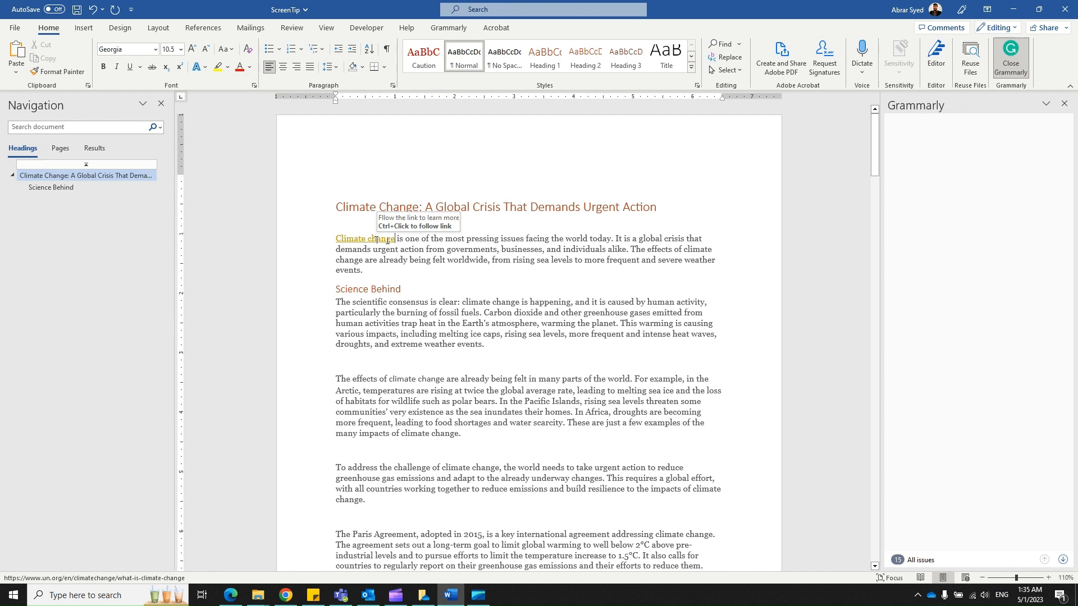
pyautogui.moveTo(380, 242)
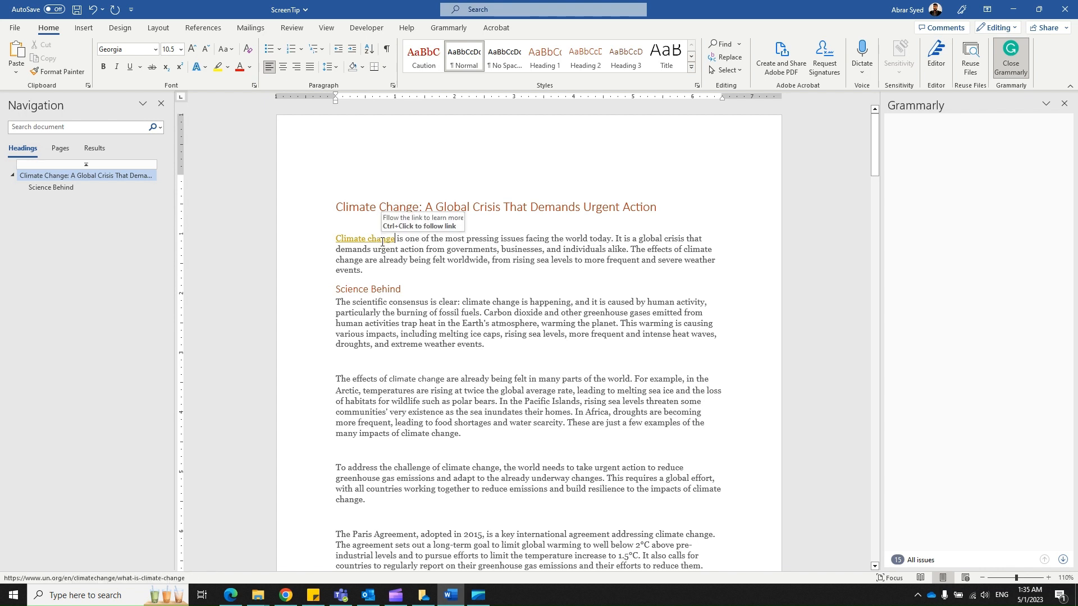
# Step: Bring up the context menu for the new 'Climate change' link
pyautogui.rightClick(364, 238)
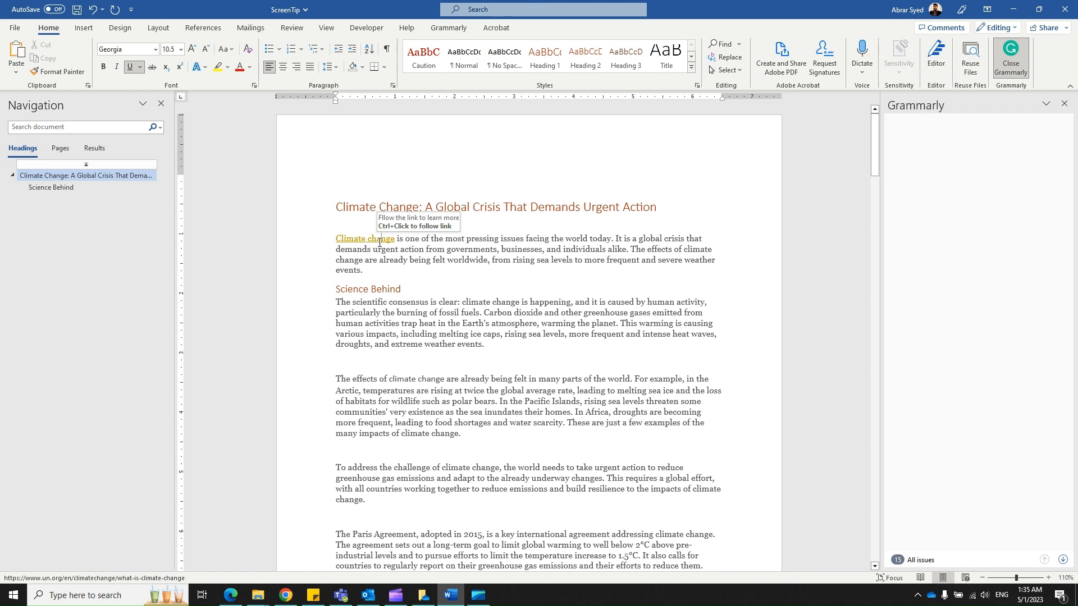
pyautogui.rightClick(365, 238)
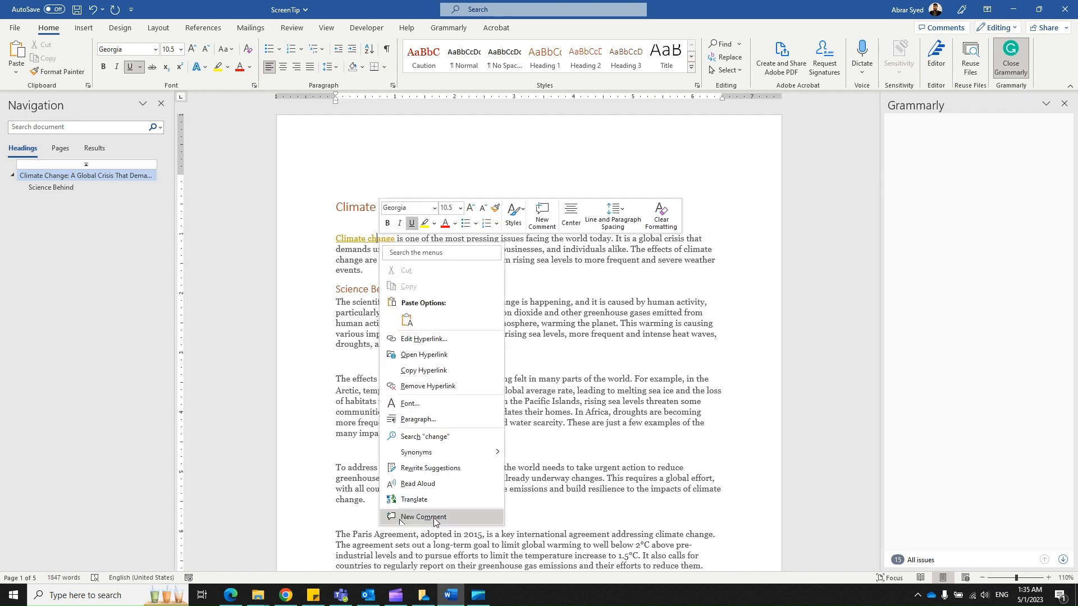
# Step: Edit the hyperlink's ScreenTip to read 'Follow the link to learn more' and apply it
pyautogui.click(424, 338)
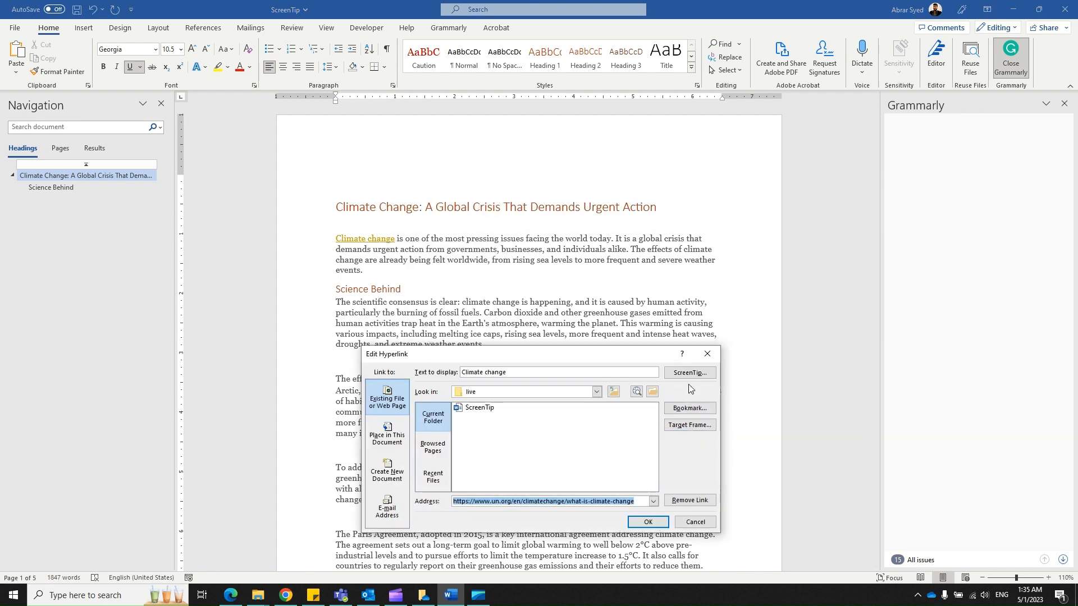
pyautogui.click(688, 372)
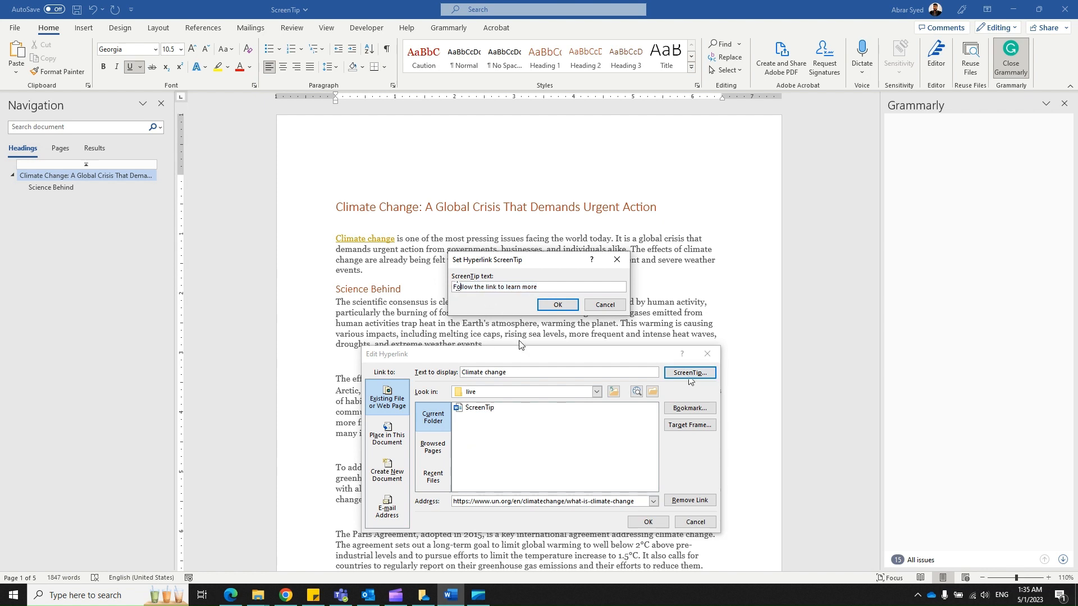
pyautogui.click(557, 304)
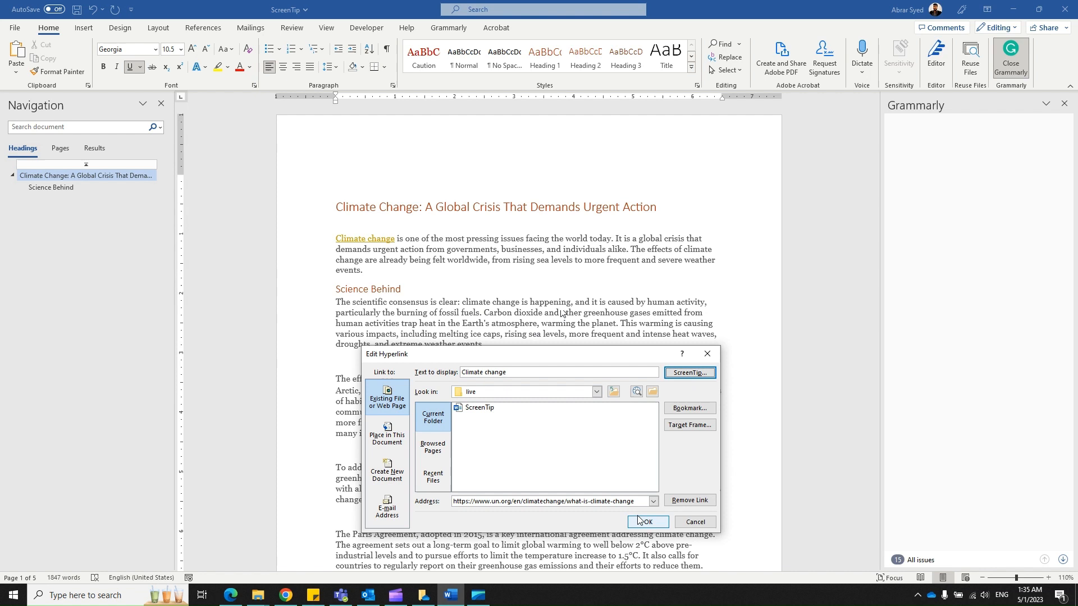
pyautogui.click(646, 522)
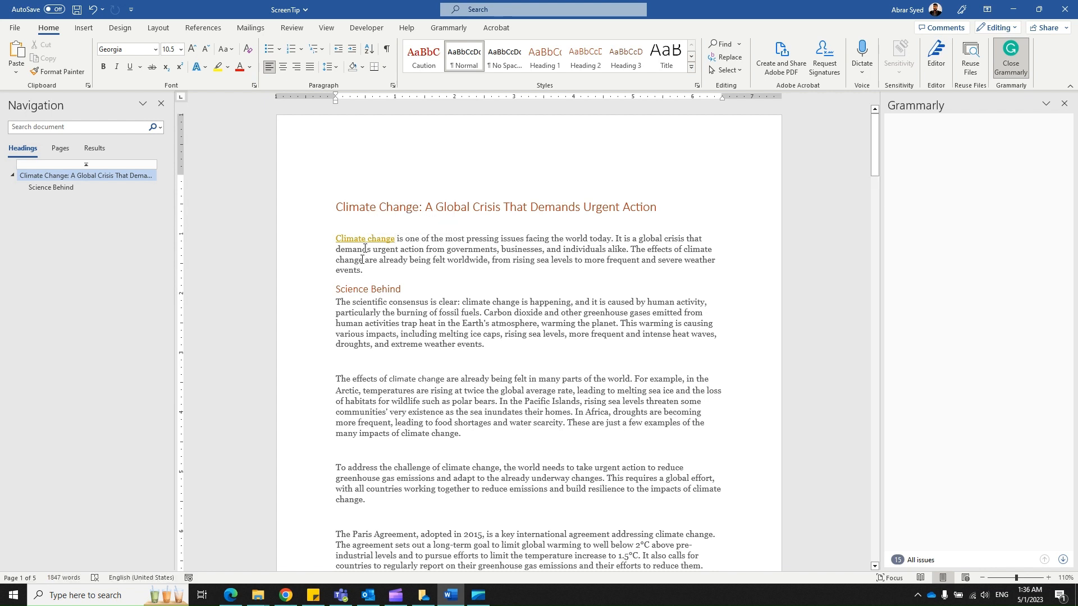
pyautogui.moveTo(363, 238)
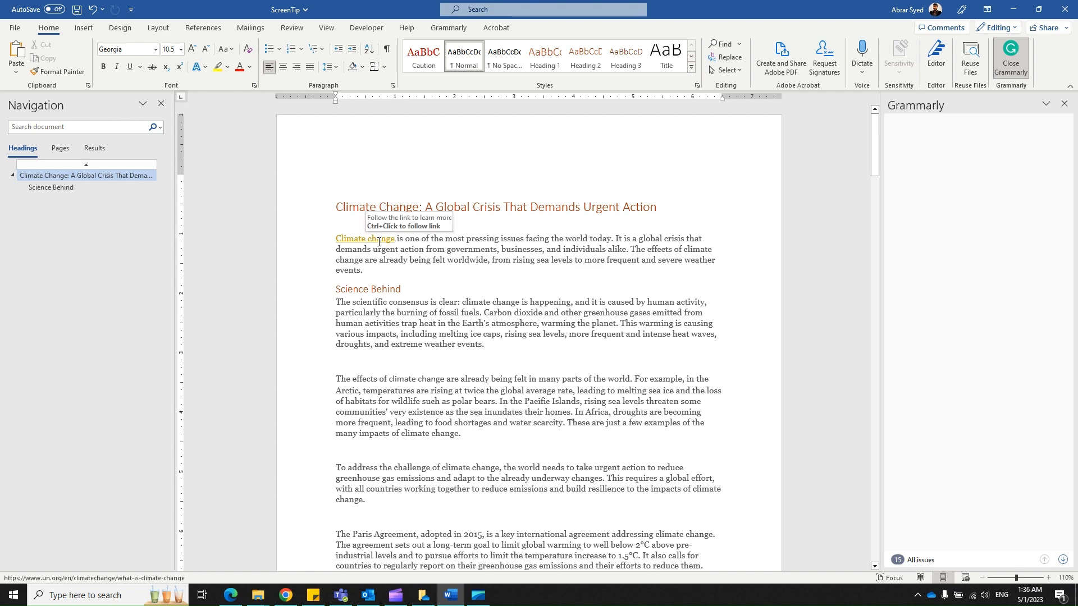
# Step: Create a PDF named ScreenTip via Acrobat and view the result
pyautogui.click(13, 27)
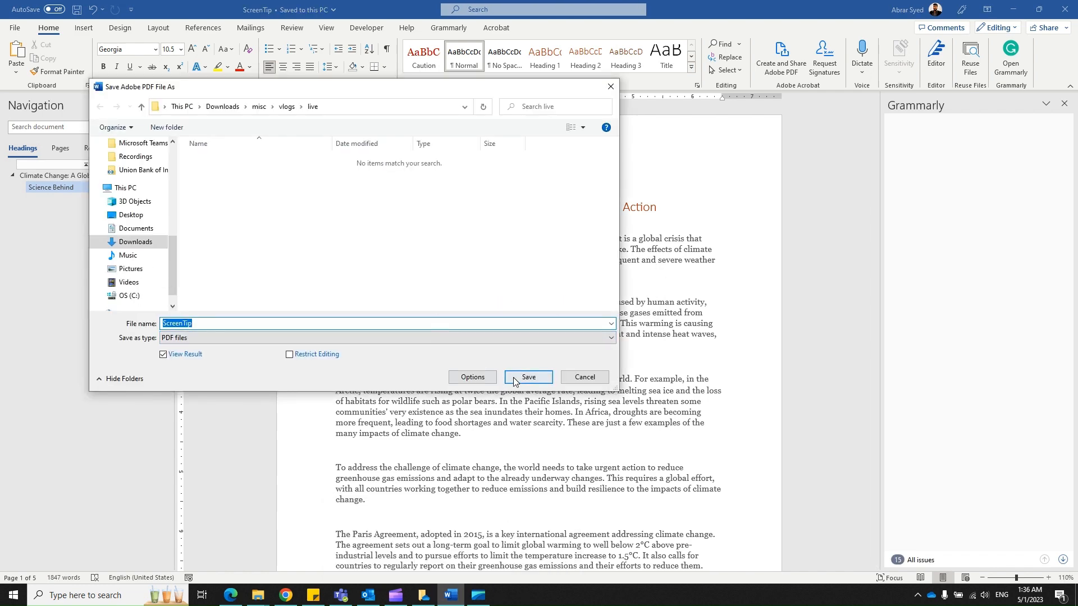
pyautogui.click(528, 377)
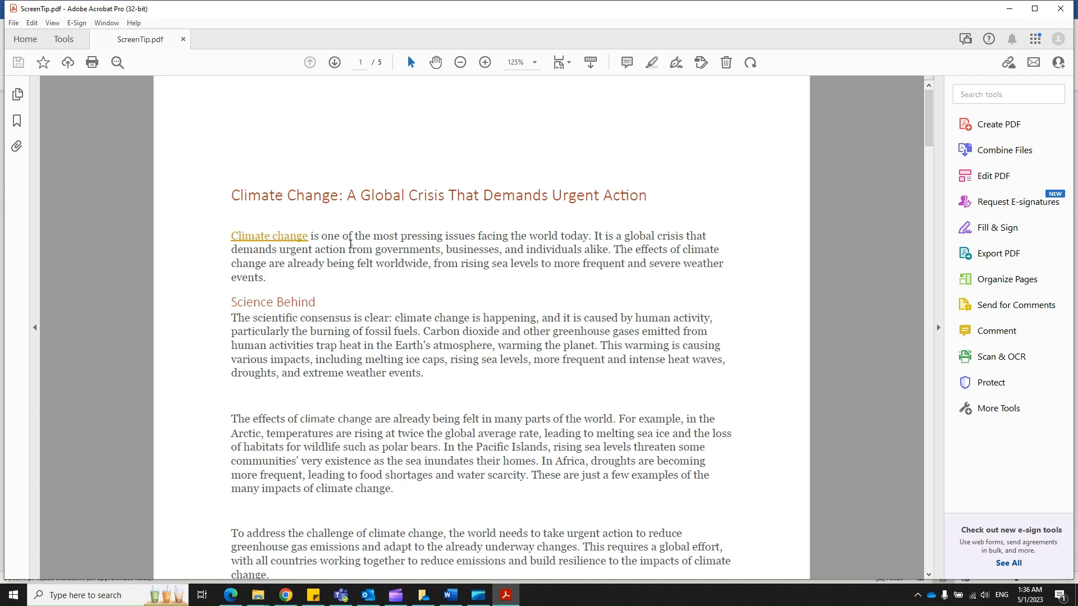
pyautogui.moveTo(269, 236)
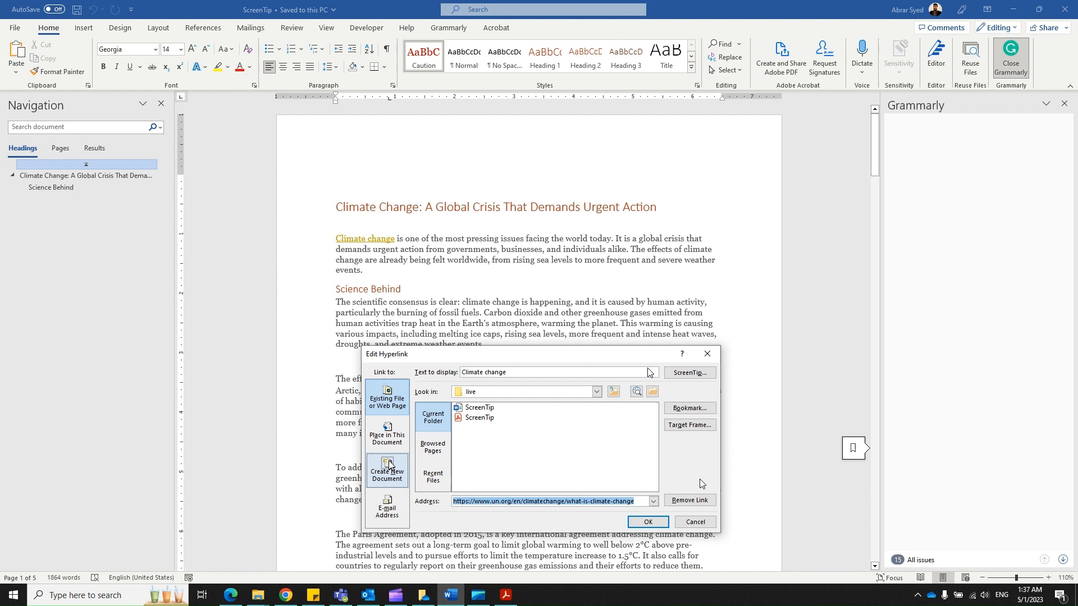
# Step: Browse Place in This Document headings, return to the web-page target and confirm the UN address
pyautogui.click(387, 433)
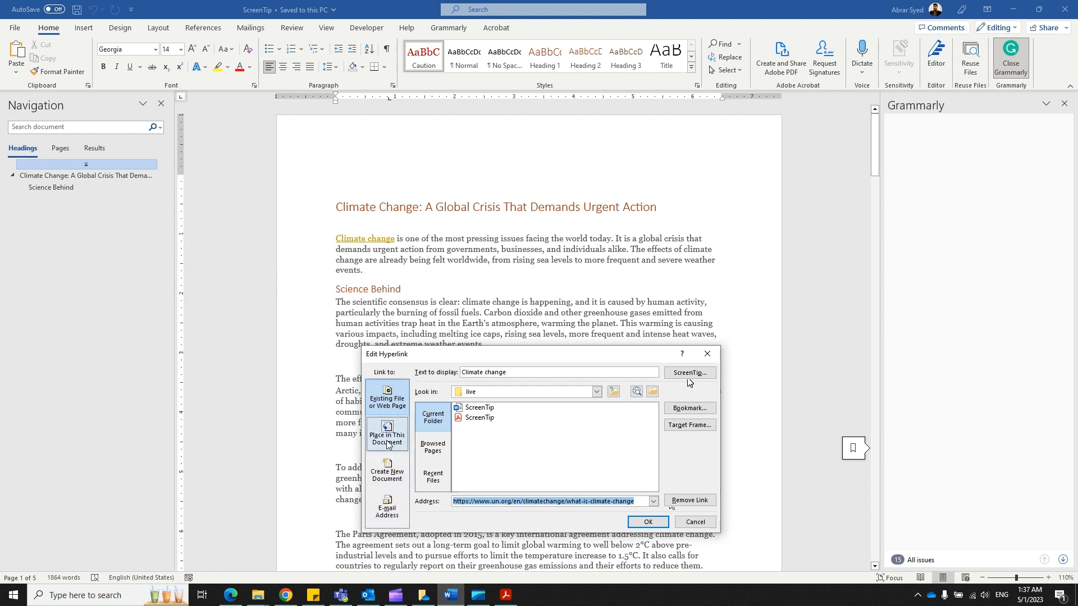
pyautogui.click(386, 433)
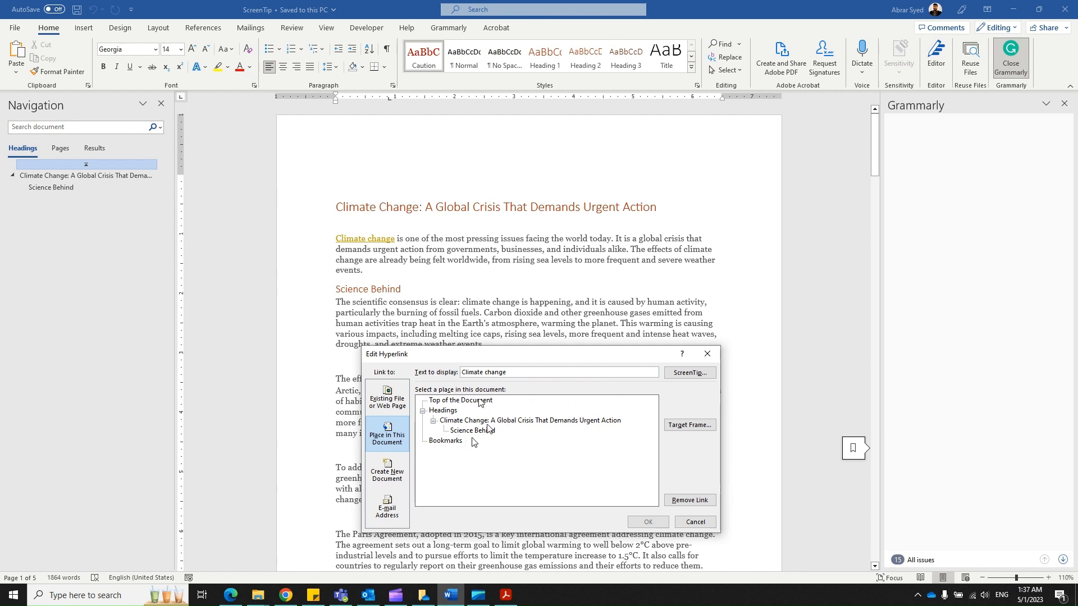
pyautogui.click(473, 429)
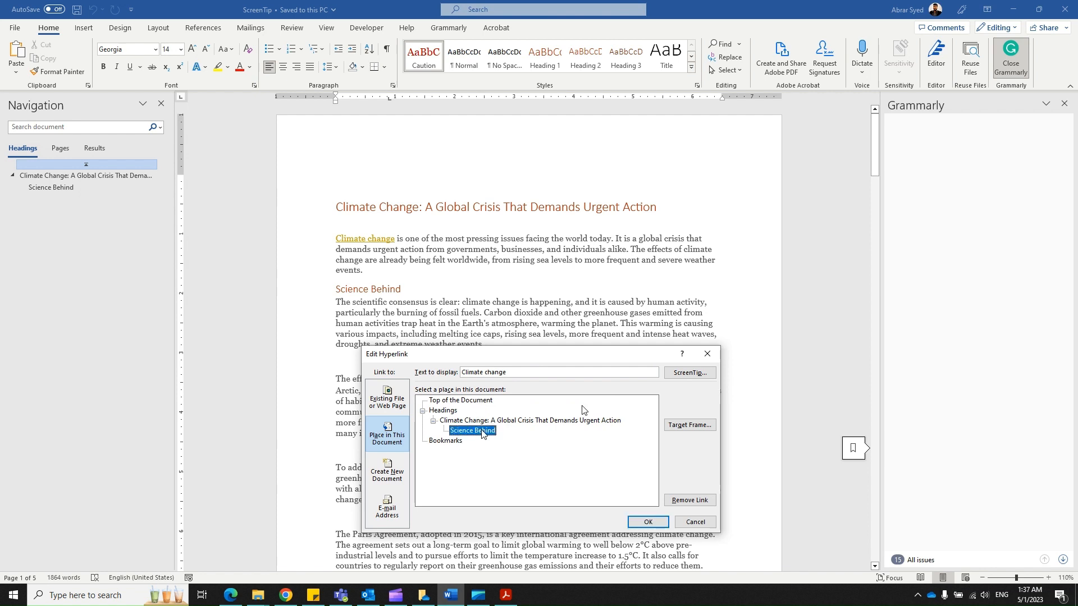
pyautogui.click(386, 508)
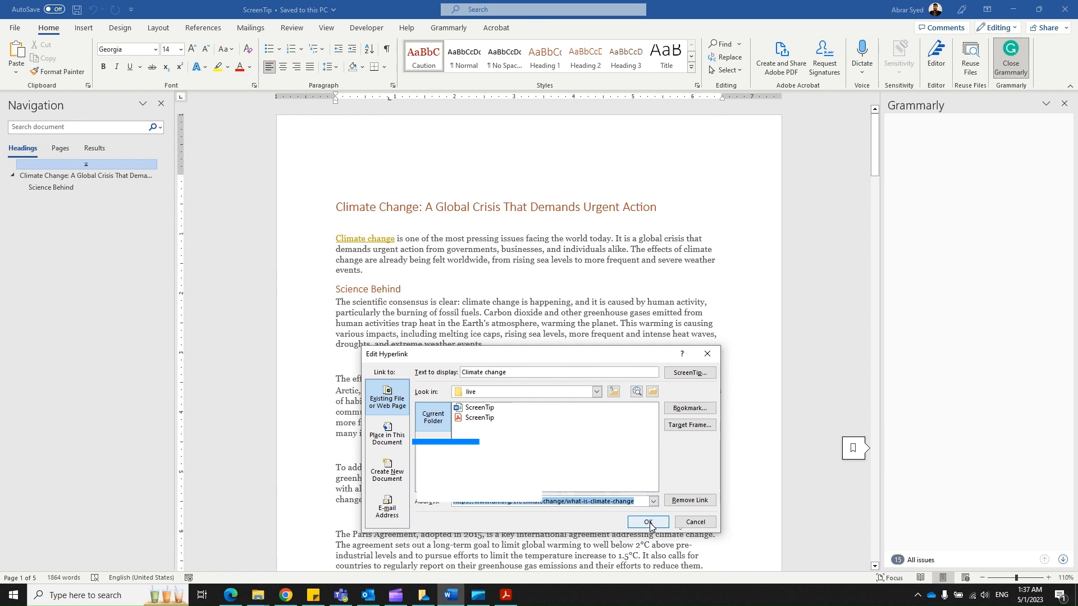
pyautogui.click(646, 522)
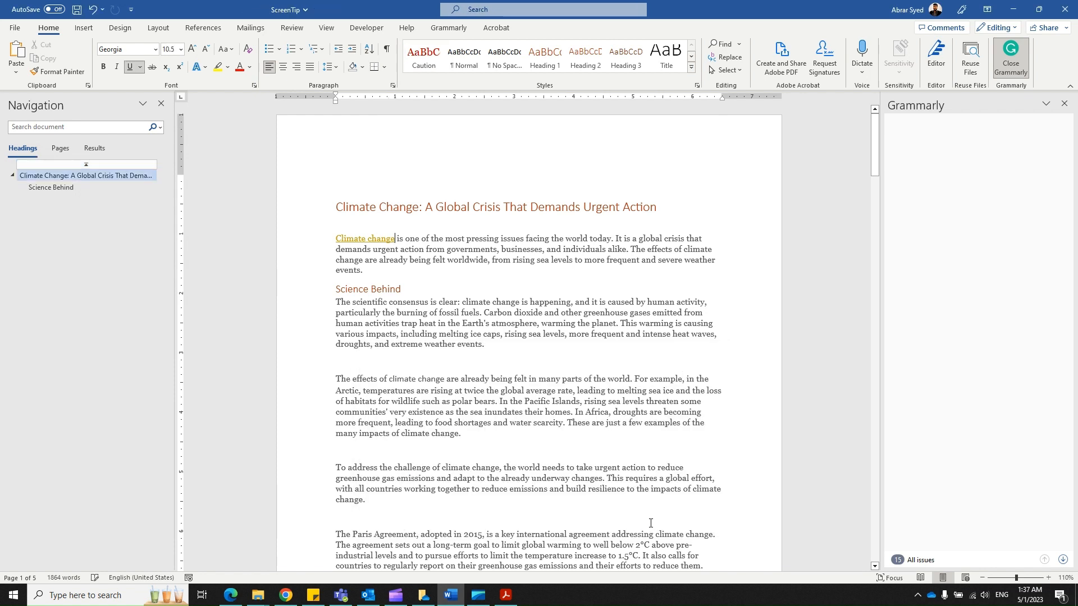
pyautogui.moveTo(373, 238)
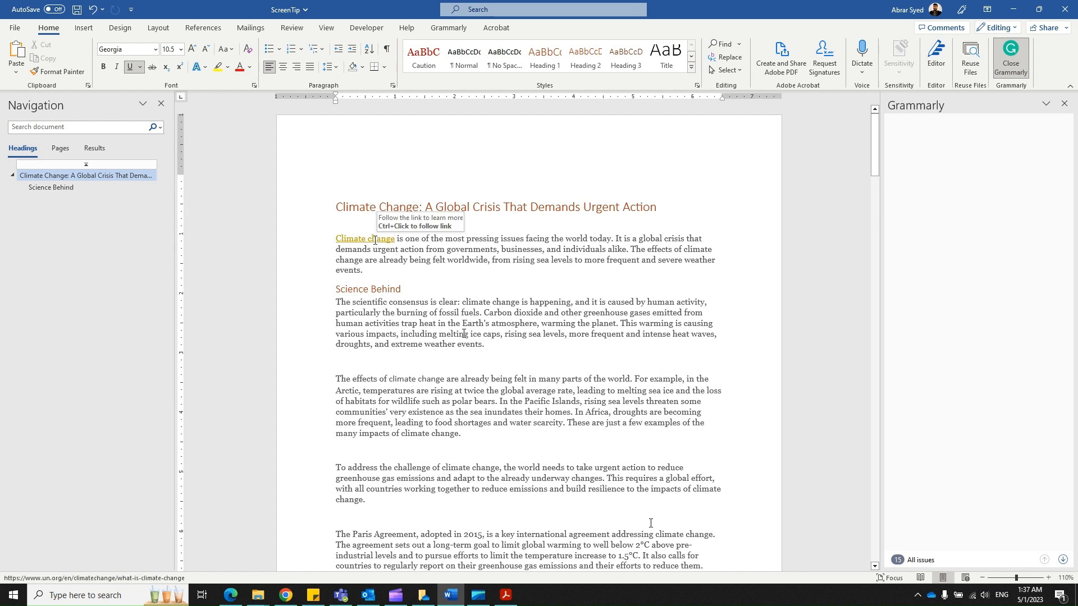